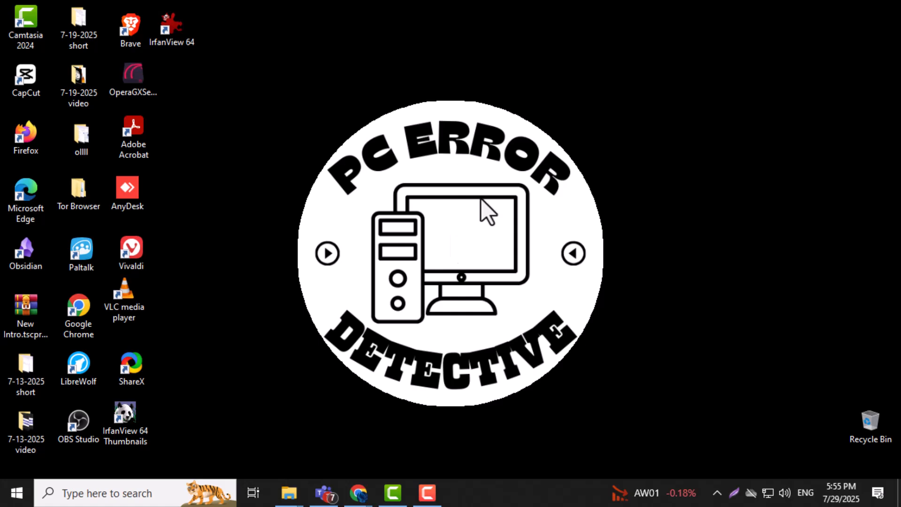
Step: Launch ShareX 17.1 from its desktop shortcut
{"action": "left_click", "coordinate": [131, 368]}
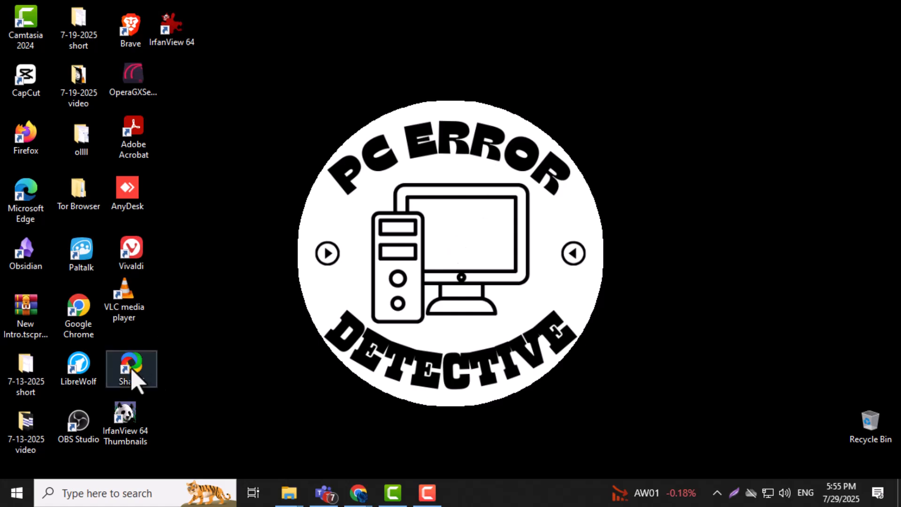
{"action": "double_click", "coordinate": [131, 368]}
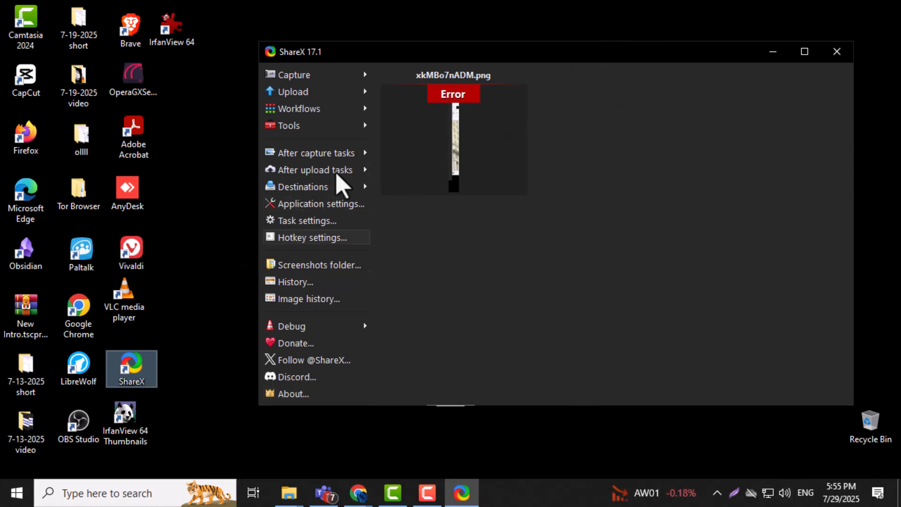
{"action": "mouse_move", "coordinate": [270, 238]}
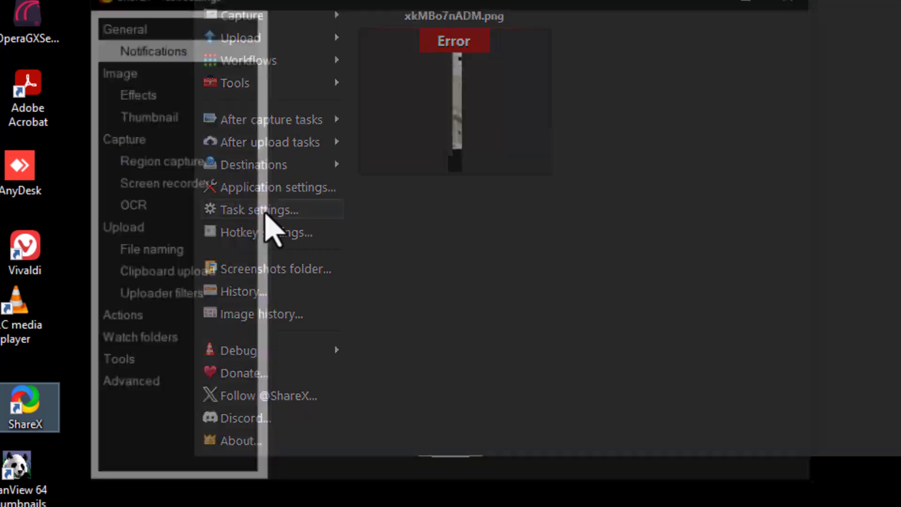
Step: Open Task settings from the ShareX main menu
{"action": "left_click", "coordinate": [257, 209]}
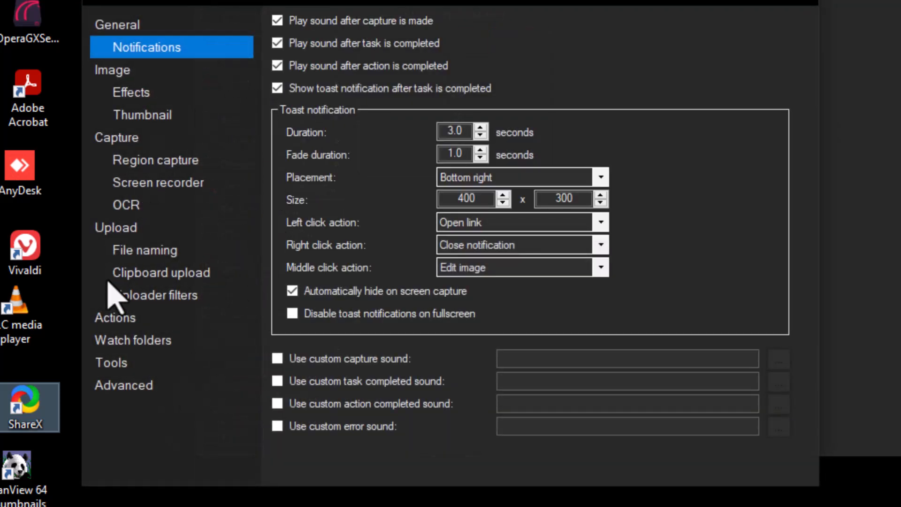
{"action": "mouse_move", "coordinate": [137, 213]}
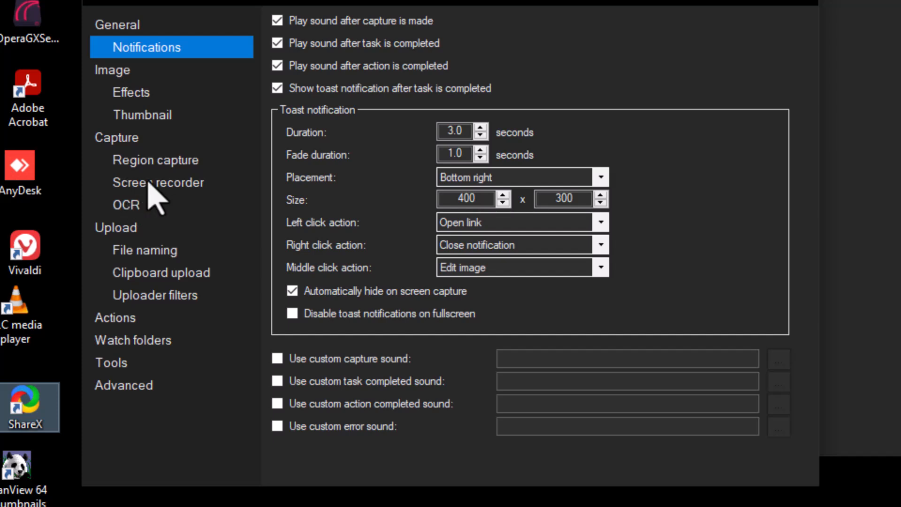
Step: Show the Screen recorder page under Capture in Task settings
{"action": "left_click", "coordinate": [158, 182]}
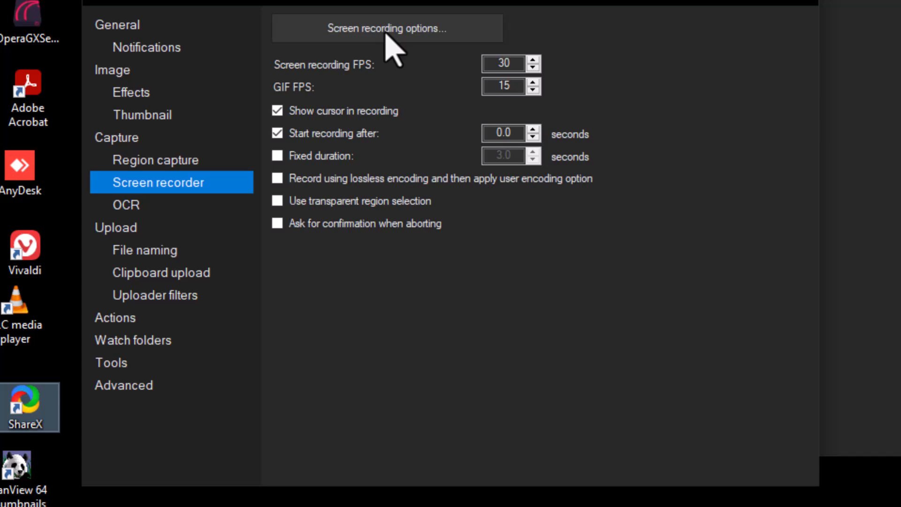
Step: Open Screen recording options and expand the Audio source list
{"action": "left_click", "coordinate": [386, 28]}
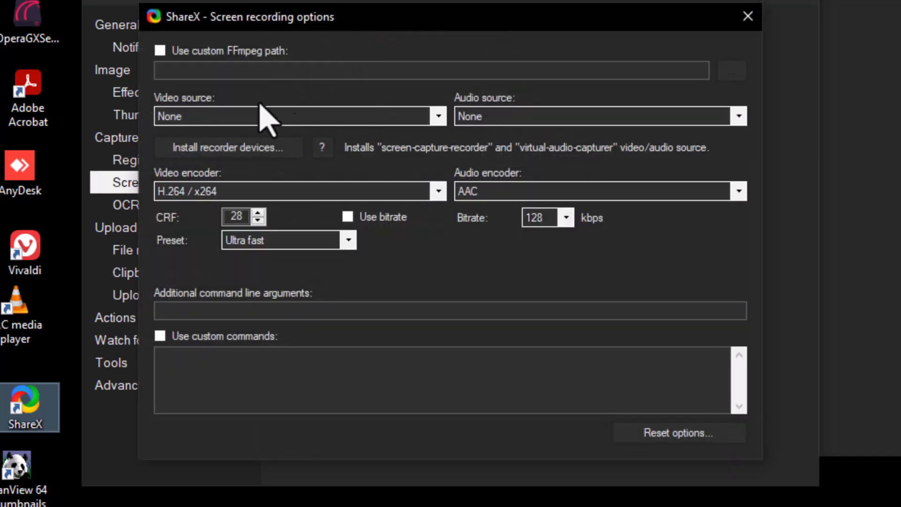
{"action": "mouse_move", "coordinate": [313, 84]}
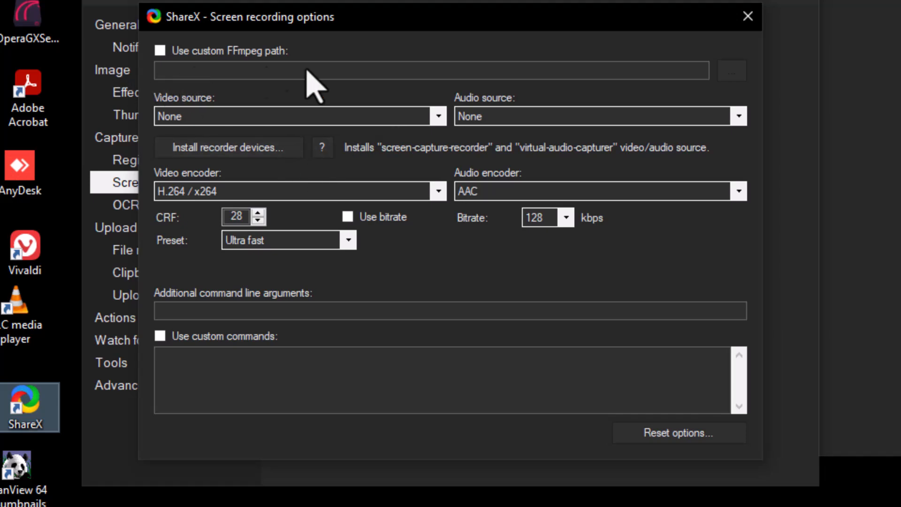
{"action": "mouse_move", "coordinate": [213, 115]}
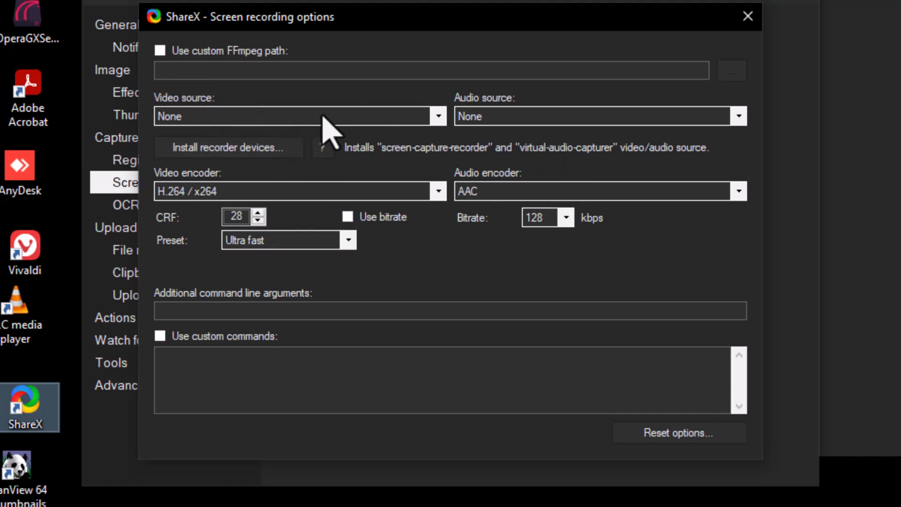
{"action": "left_click", "coordinate": [737, 116]}
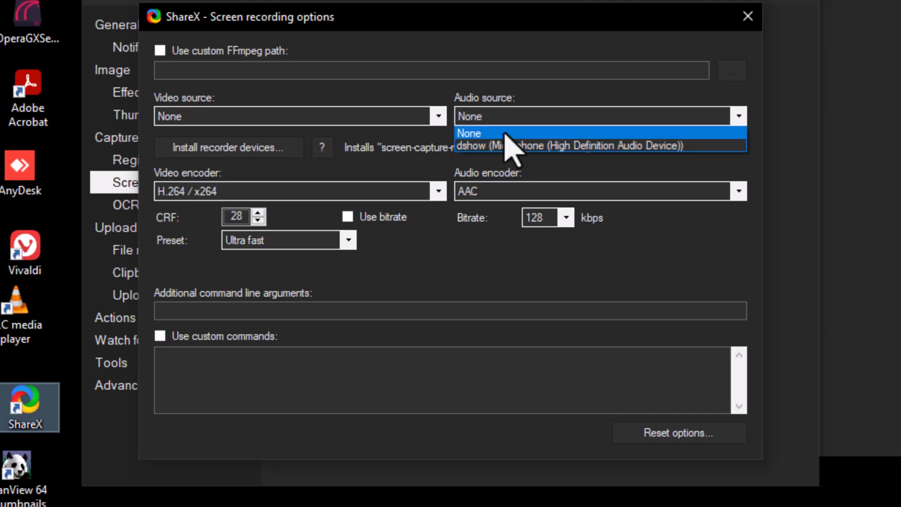
{"action": "mouse_move", "coordinate": [528, 145]}
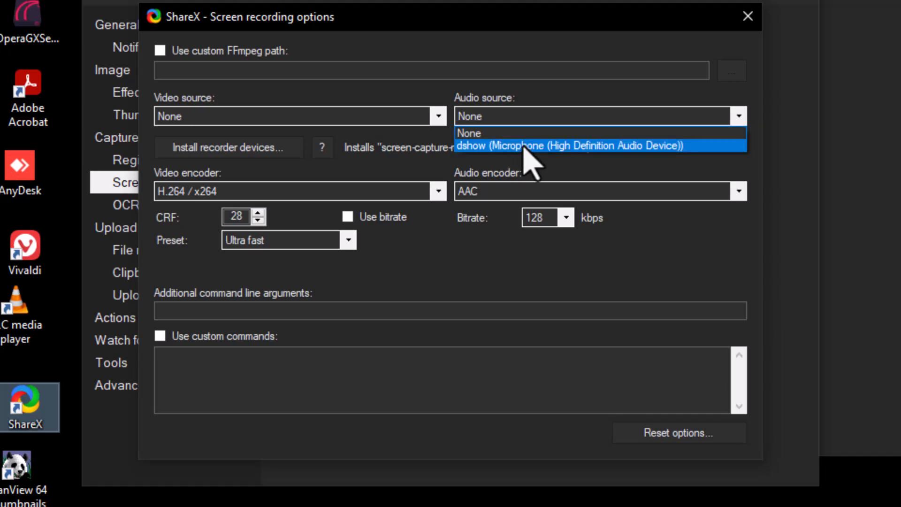
Step: Select dshow Microphone (High Definition Audio Device) as the audio source
{"action": "left_click", "coordinate": [569, 145]}
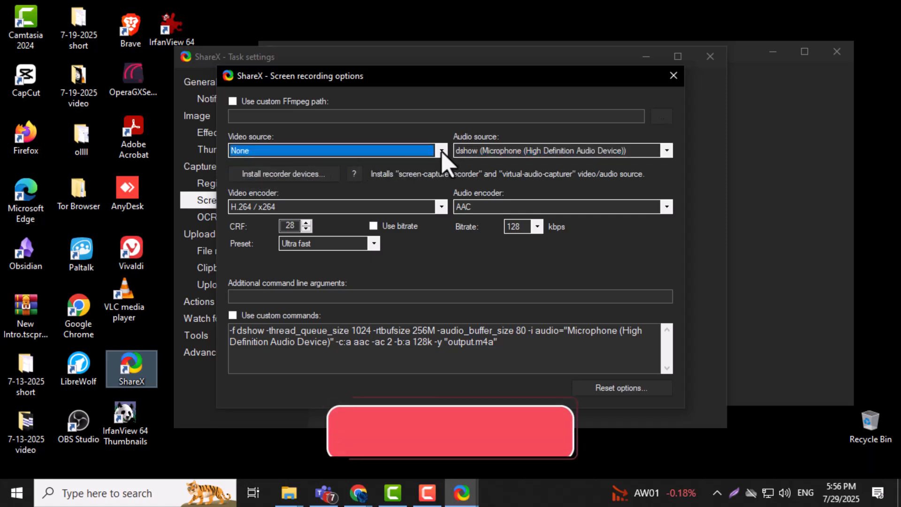
Step: Expand the Video source list to view gdigrab, ddagrab and OBS Virtual Camera
{"action": "left_click", "coordinate": [441, 150]}
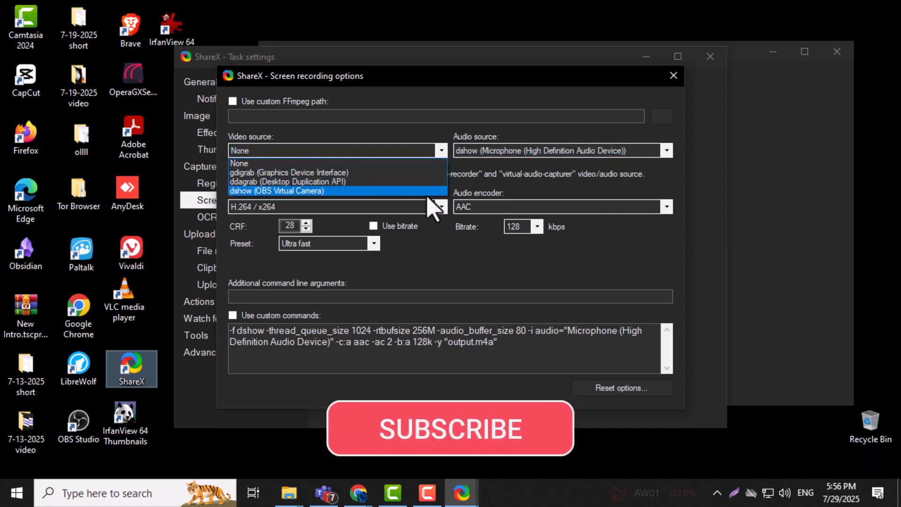